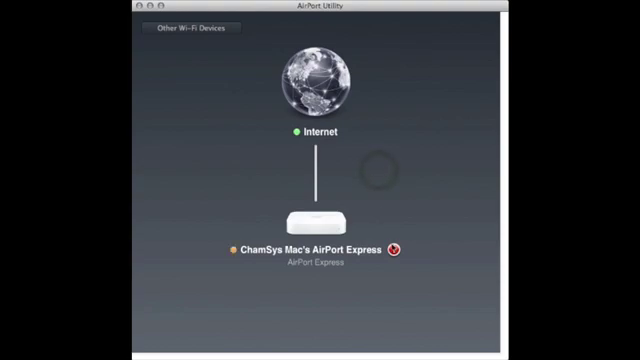
- Open the AirPort Express settings, review its Static internet connection, and view the unsecured wireless settings
click(318, 217)
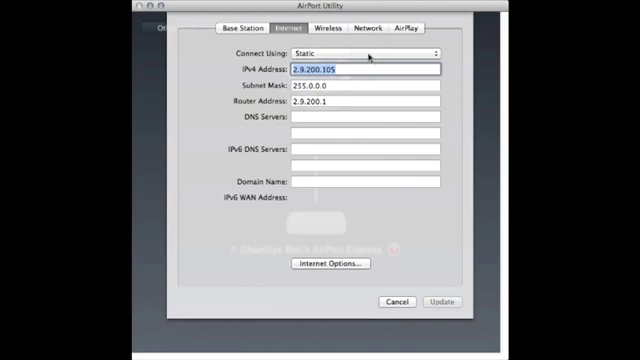
click(324, 21)
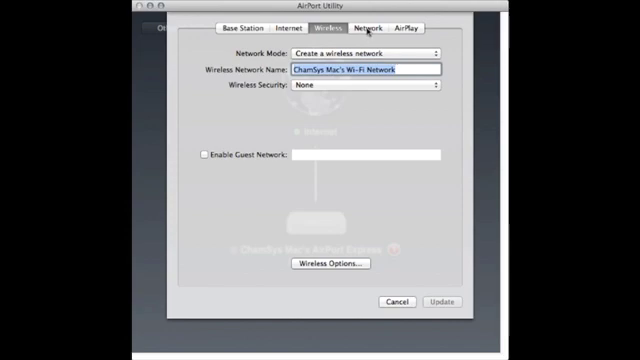
- Confirm Router Mode is Off (Bridge Mode) on the Network tab, then cancel without changes
click(371, 30)
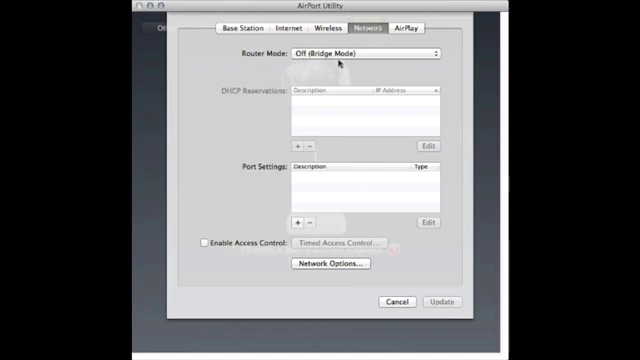
mouse_move(339, 63)
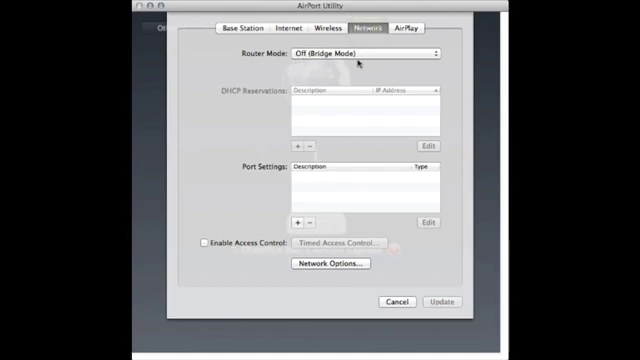
mouse_move(412, 303)
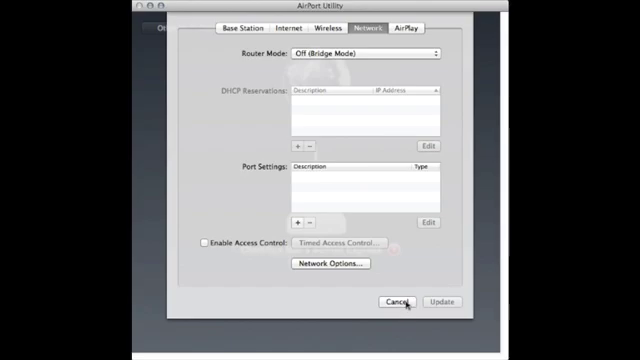
click(397, 301)
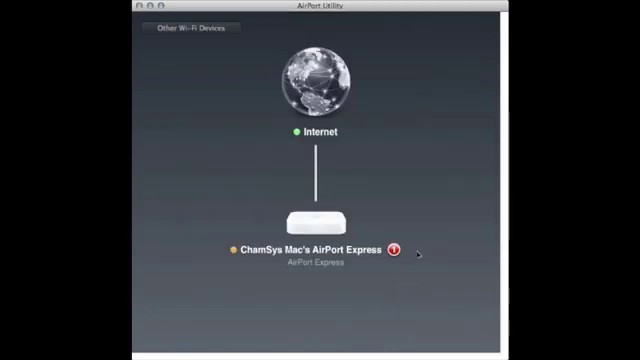